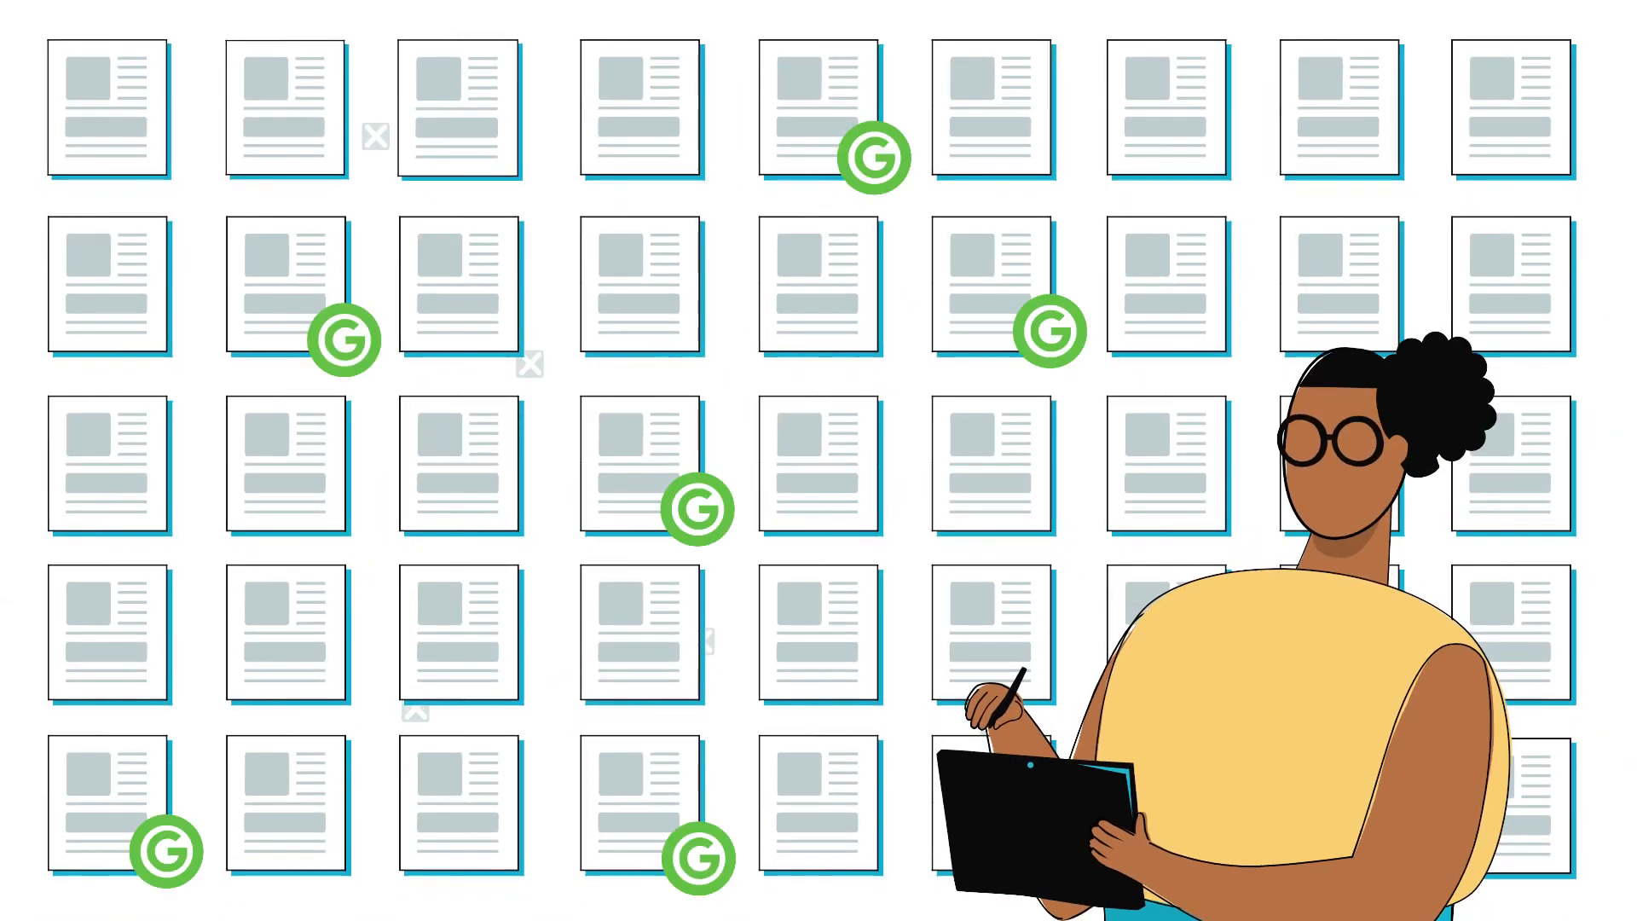
pyautogui.scroll(-3)
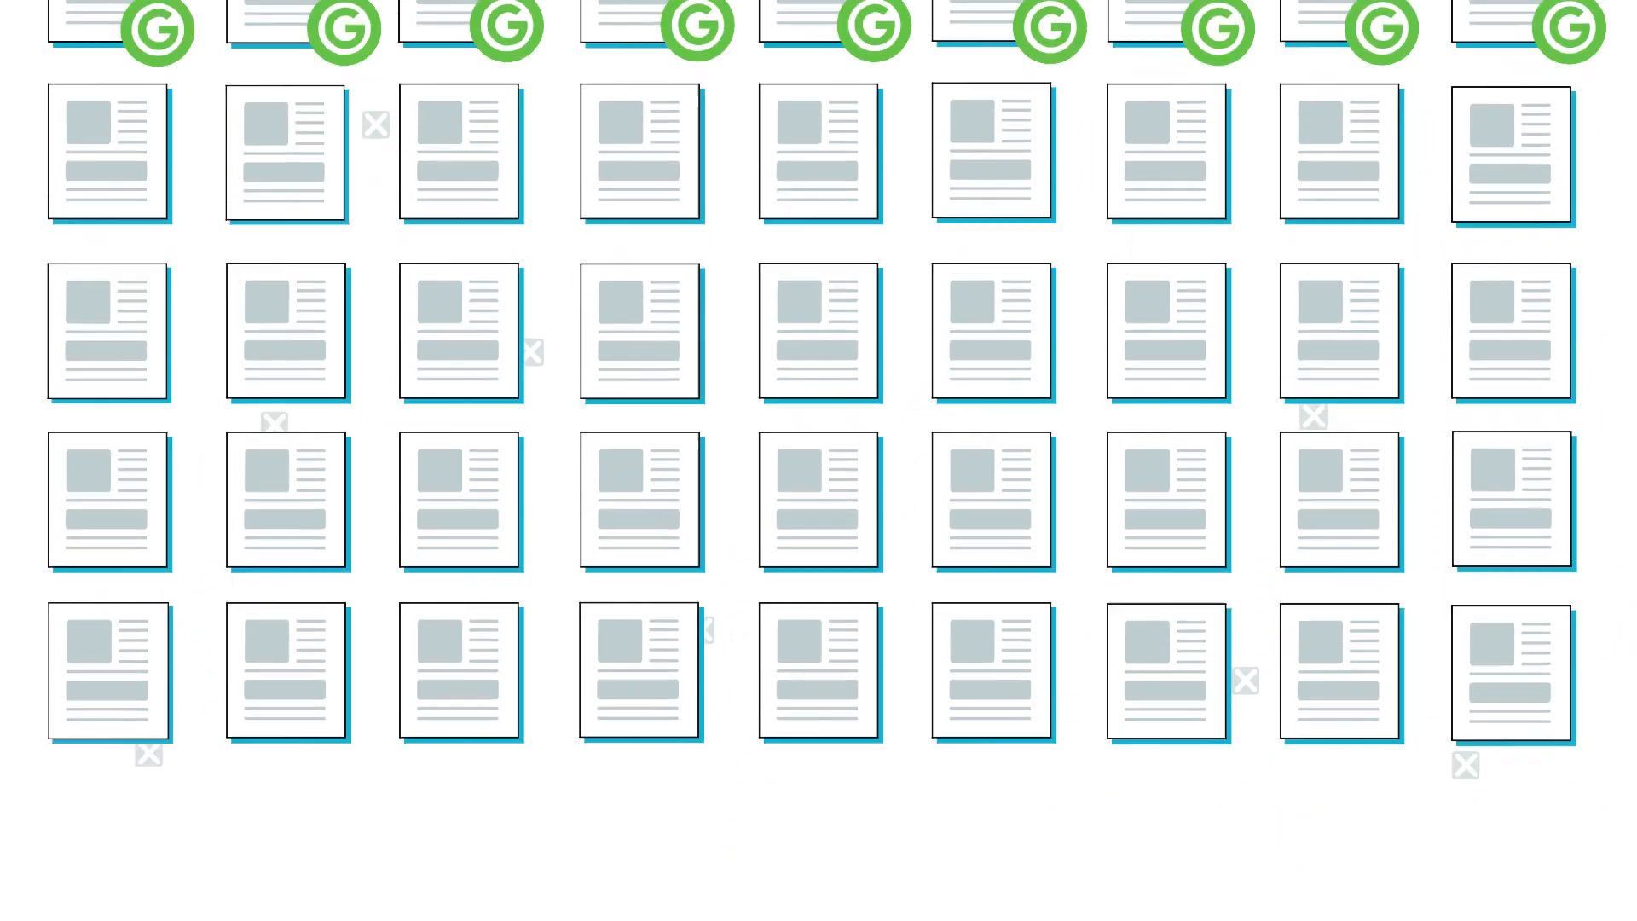